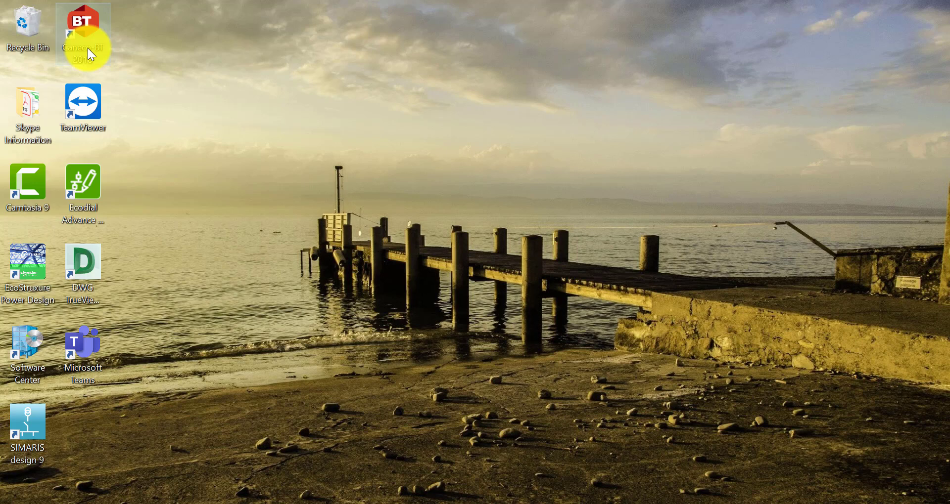
# - Launch Caneco BT 2018 from its desktop shortcut
pyautogui.doubleClick(83, 35)
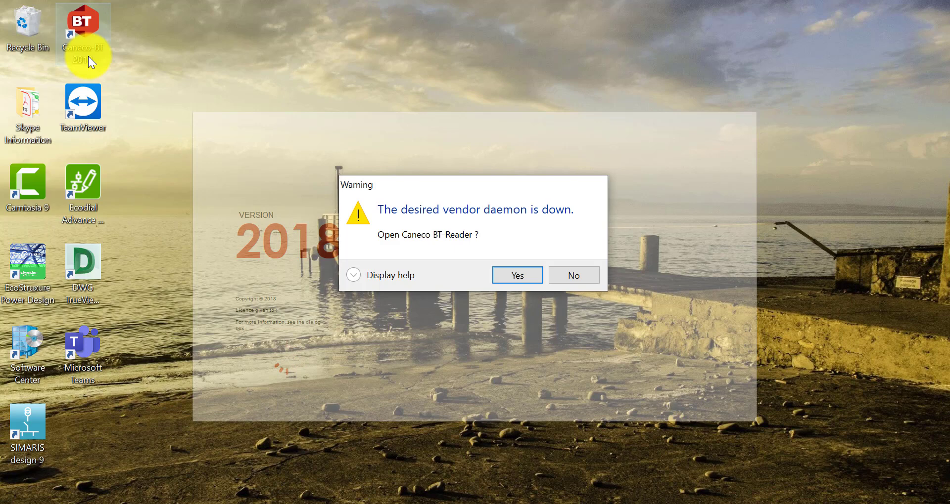
pyautogui.moveTo(106, 121)
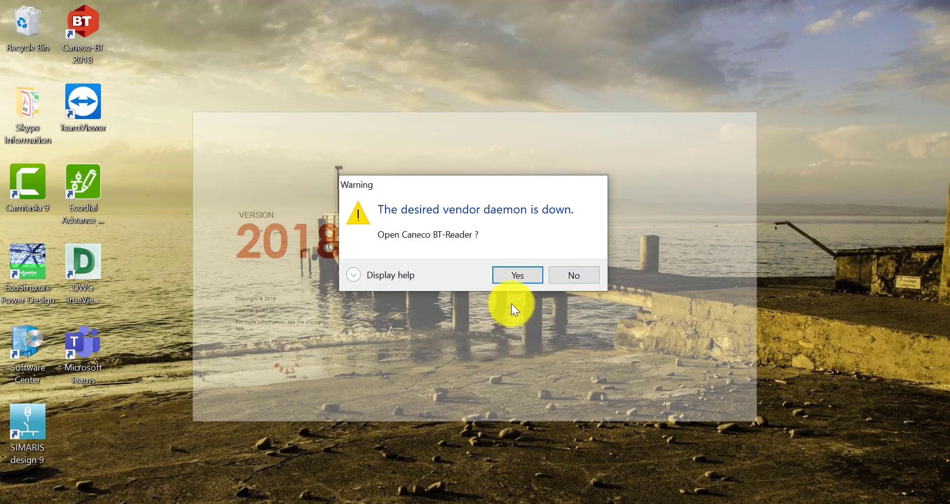
pyautogui.click(517, 275)
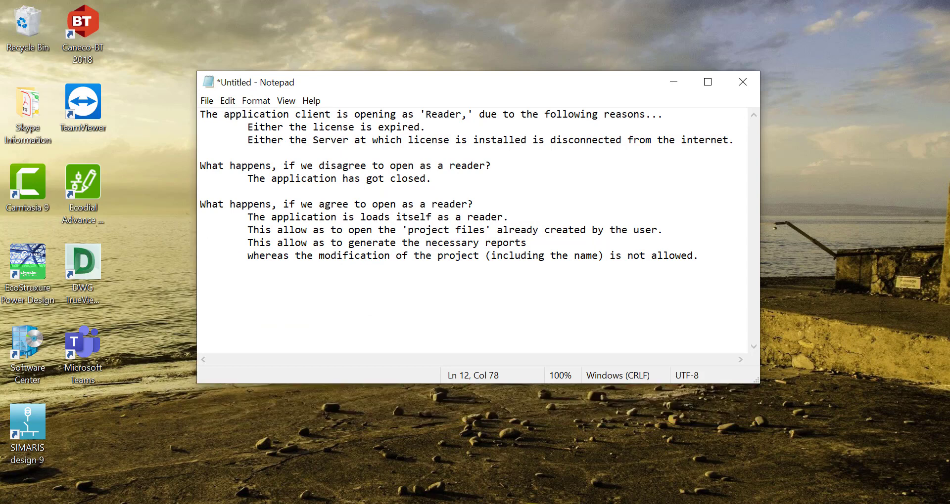
# - Place the cursor at the end of the last Reader-mode note line in Notepad
pyautogui.click(697, 256)
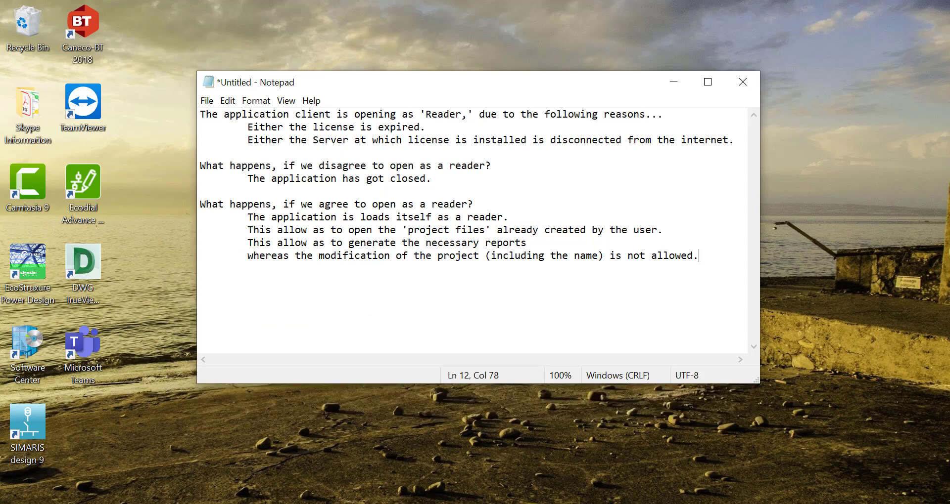